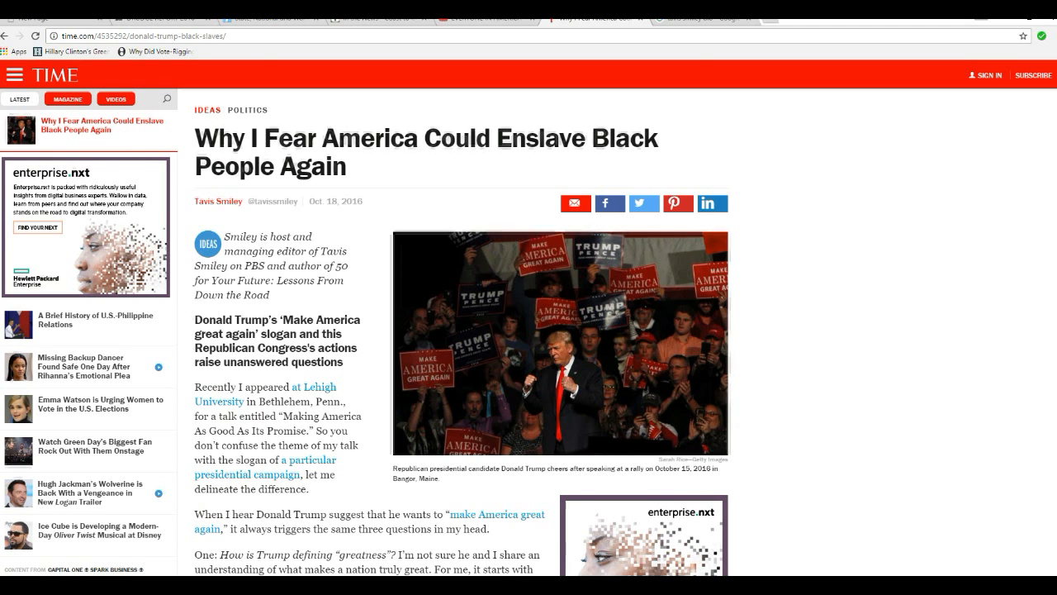
{"action": "scroll", "scroll_direction": "down", "scroll_amount": 3}
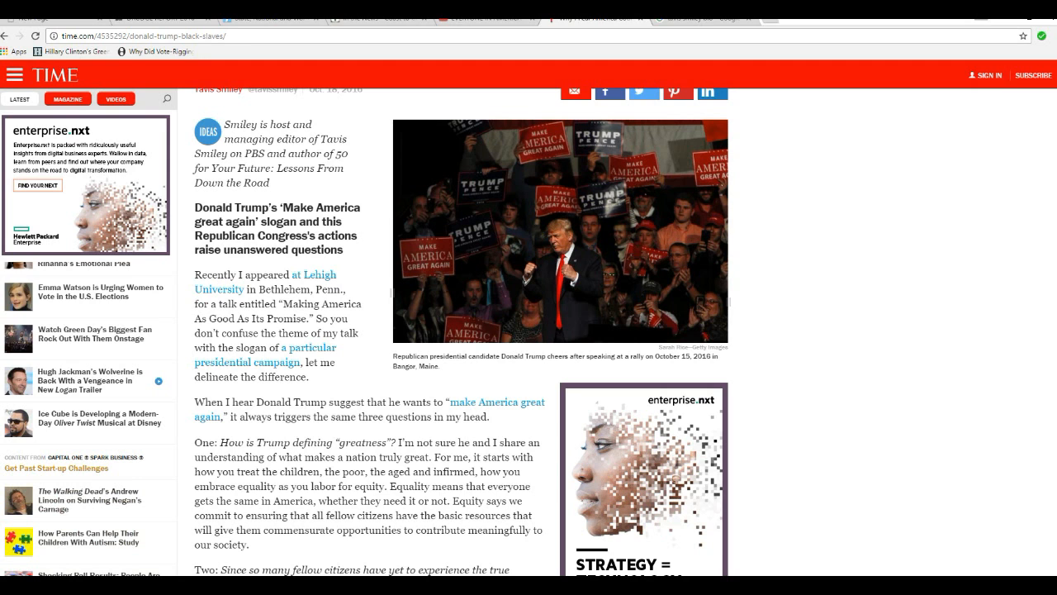
{"action": "scroll", "scroll_direction": "down", "scroll_amount": 3}
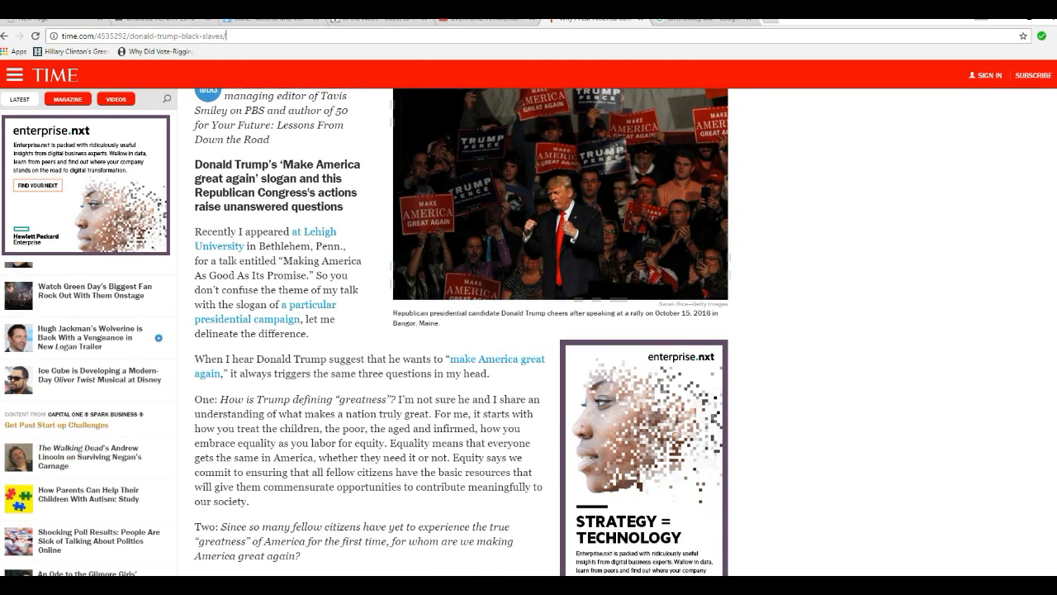
{"action": "scroll", "scroll_direction": "down", "scroll_amount": 3}
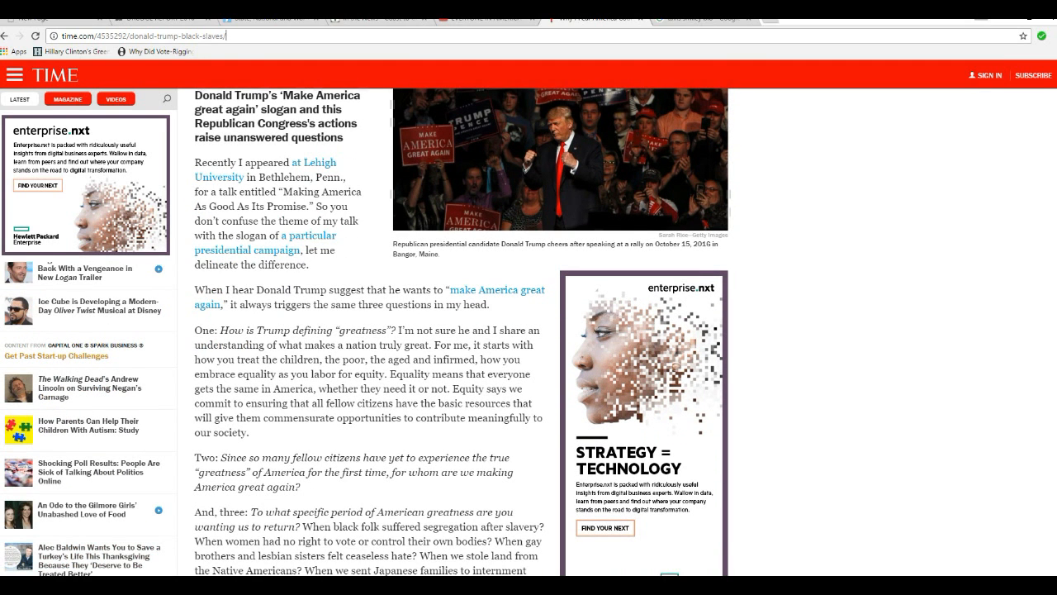
{"action": "scroll", "scroll_direction": "down", "scroll_amount": 3}
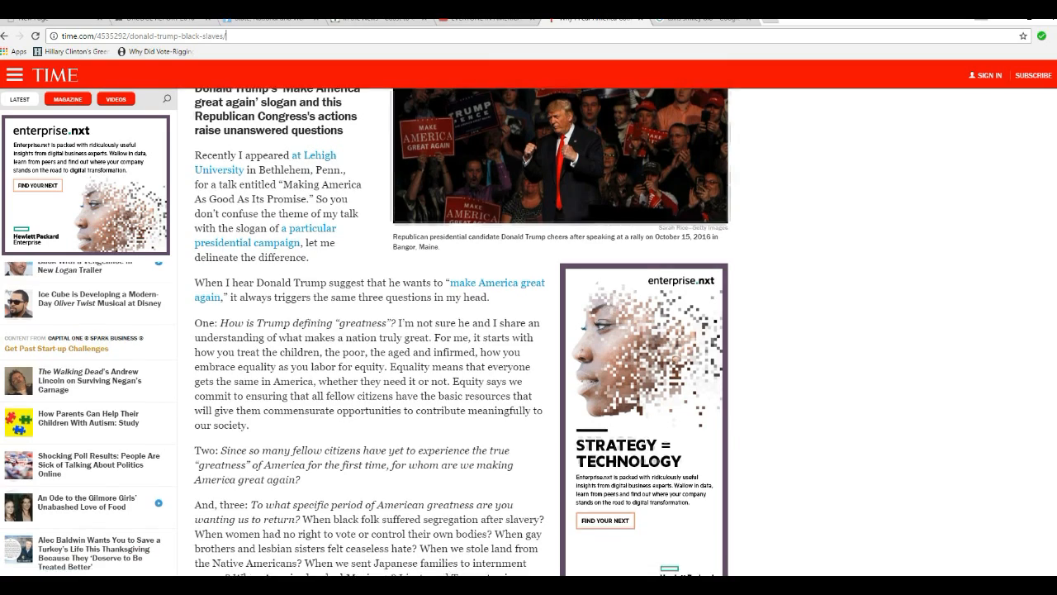
{"action": "scroll", "scroll_direction": "down", "scroll_amount": 3}
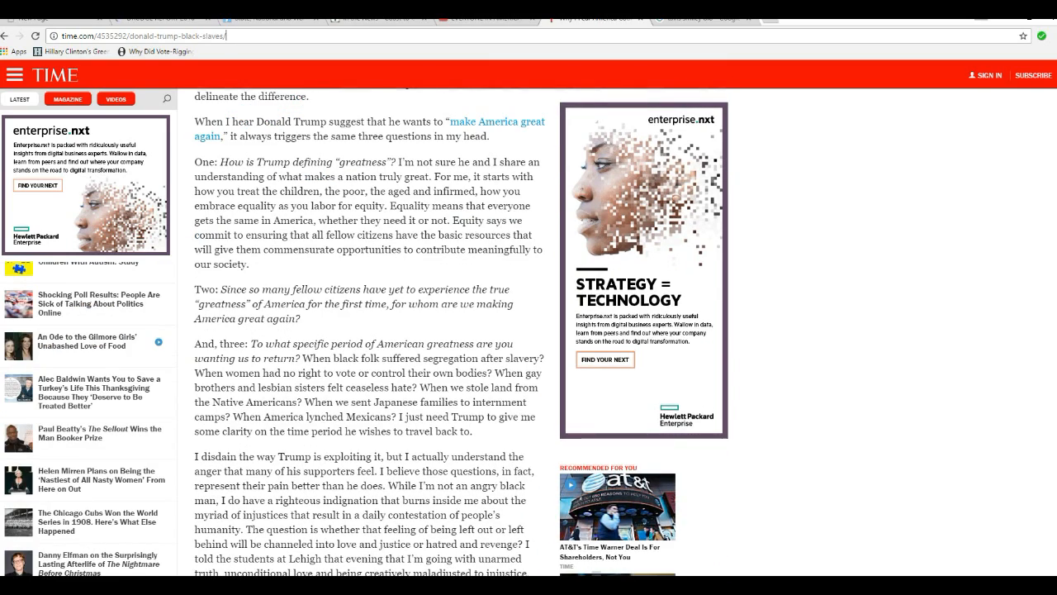
{"action": "scroll", "scroll_direction": "down", "scroll_amount": 3}
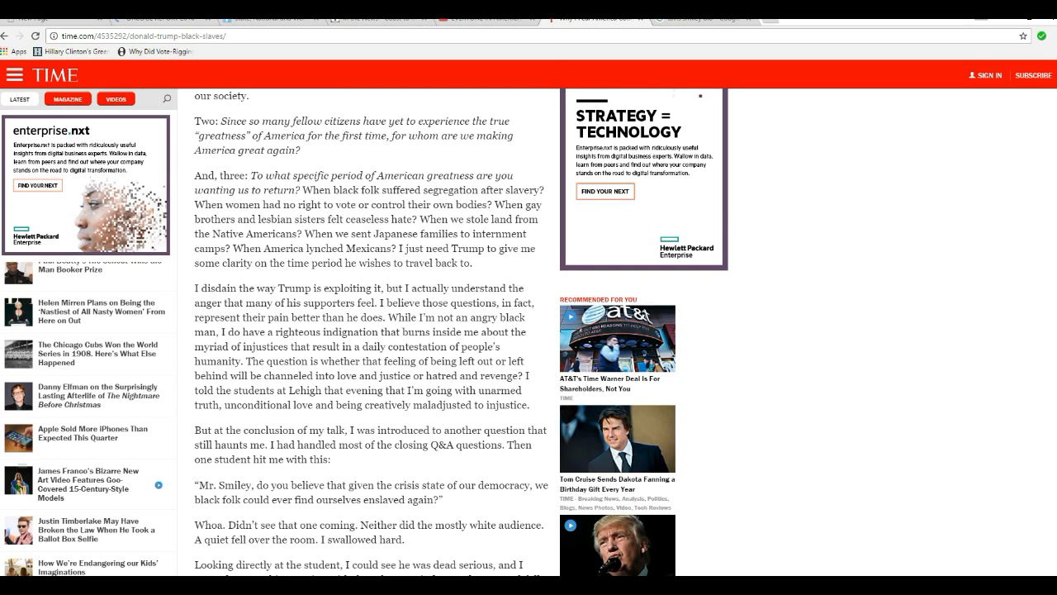
{"action": "scroll", "scroll_direction": "down", "scroll_amount": 3}
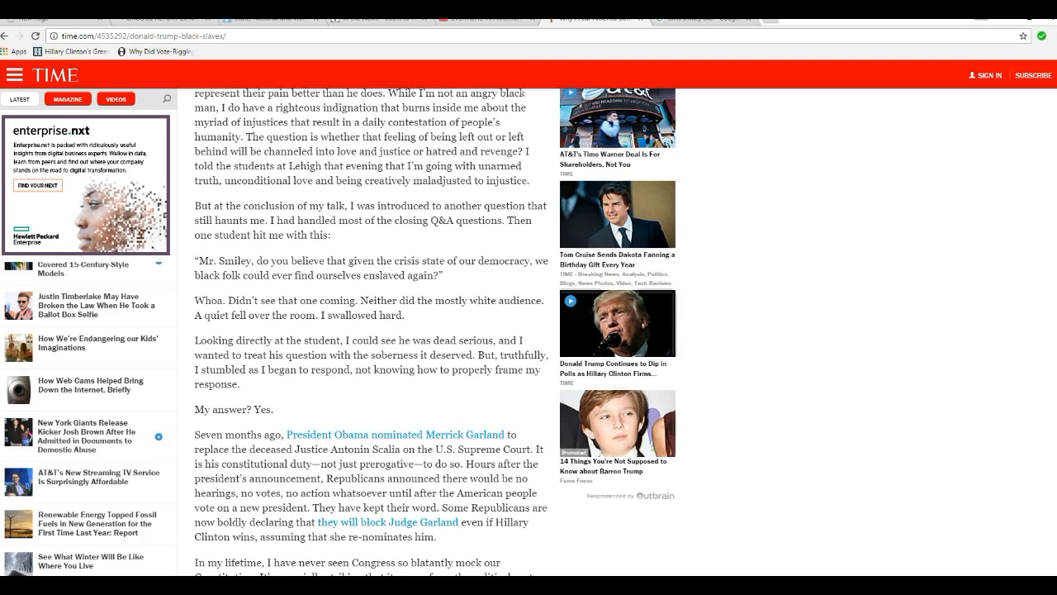
{"action": "scroll", "scroll_direction": "down", "scroll_amount": 3}
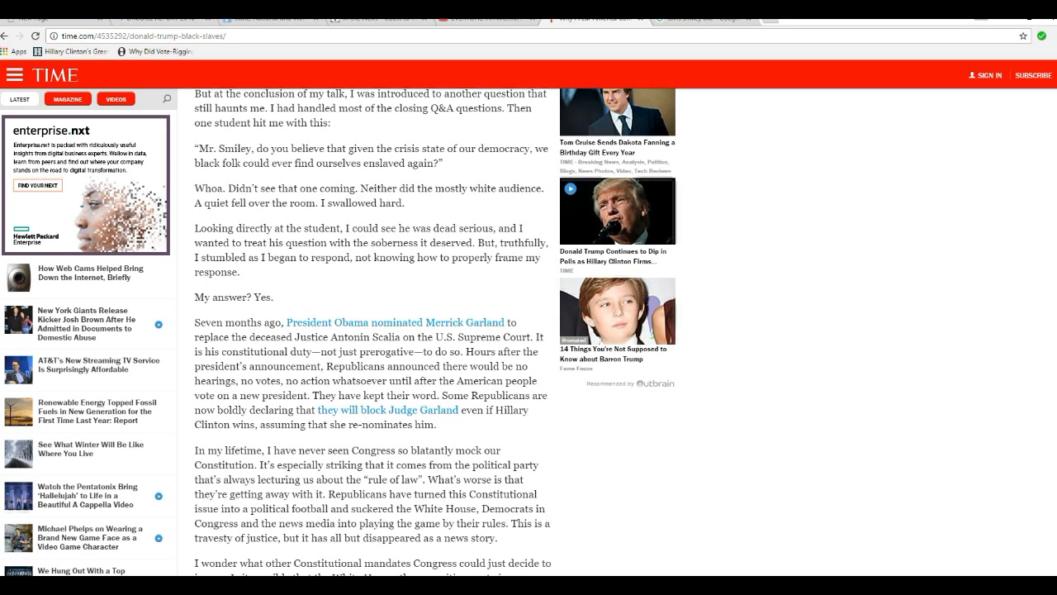
{"action": "scroll", "scroll_direction": "up", "scroll_amount": 3}
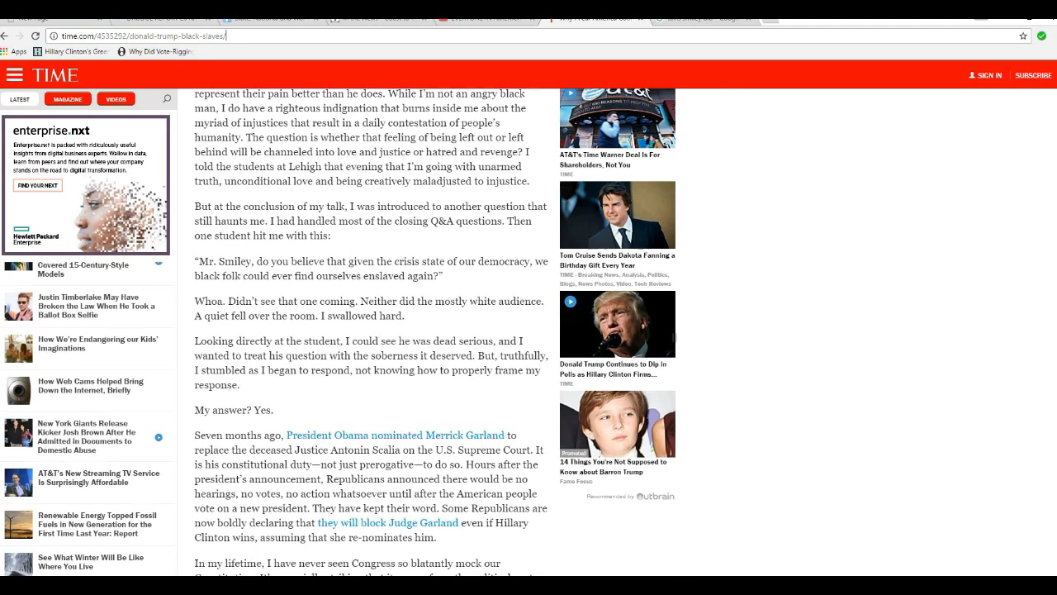
{"action": "scroll", "scroll_direction": "up", "scroll_amount": 3}
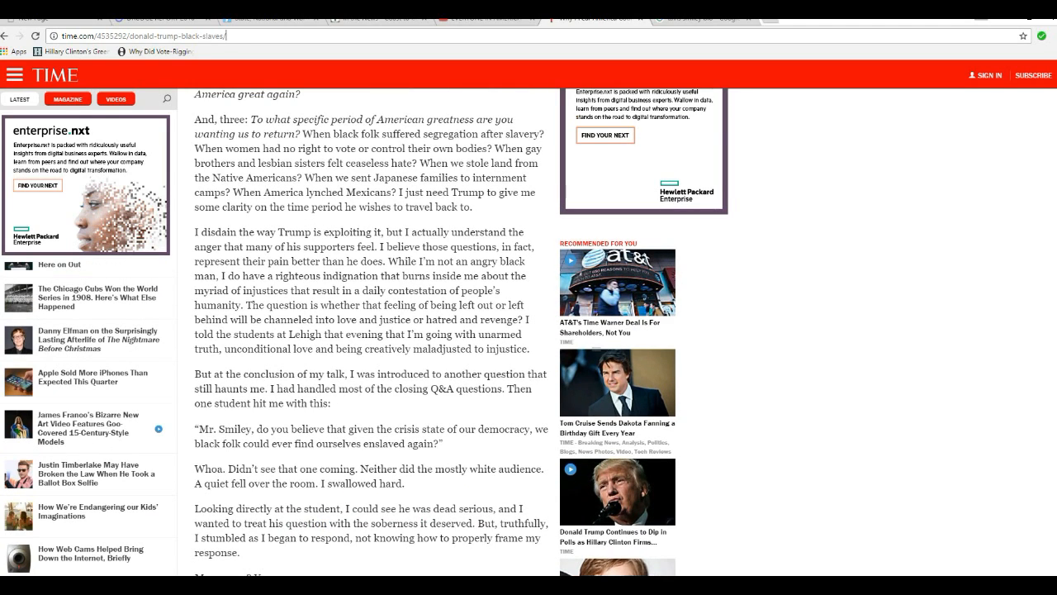
{"action": "scroll", "scroll_direction": "down", "scroll_amount": 3}
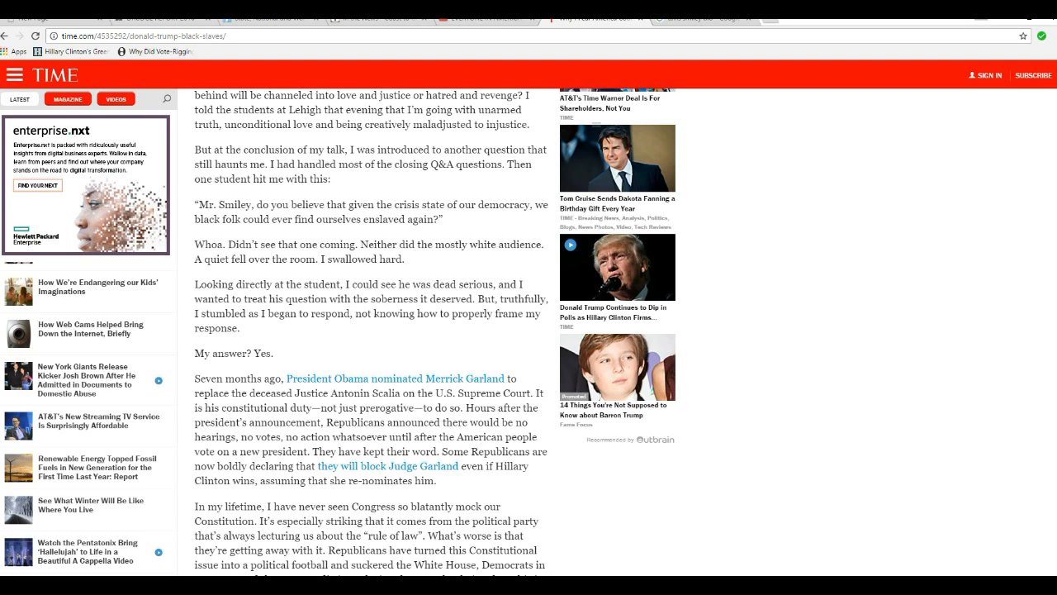
{"action": "scroll", "scroll_direction": "down", "scroll_amount": 3}
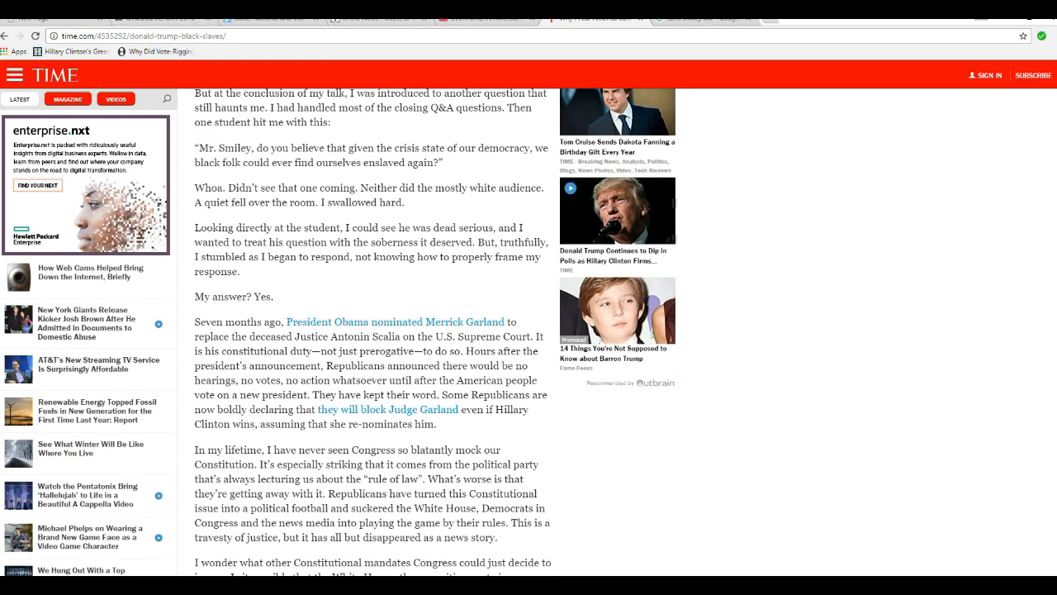
{"action": "scroll", "scroll_direction": "down", "scroll_amount": 3}
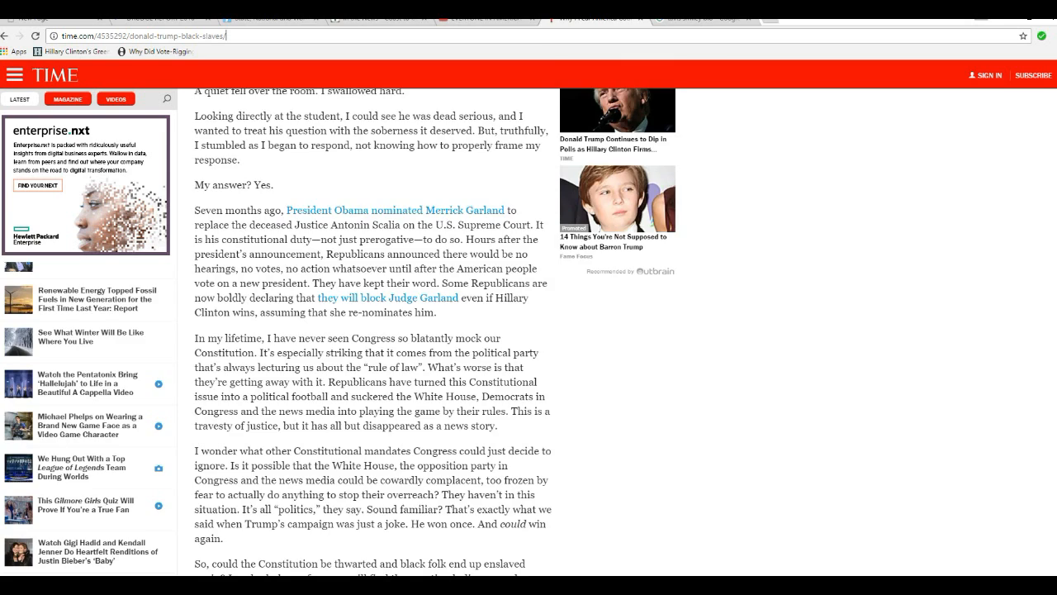
{"action": "scroll", "scroll_direction": "down", "scroll_amount": 3}
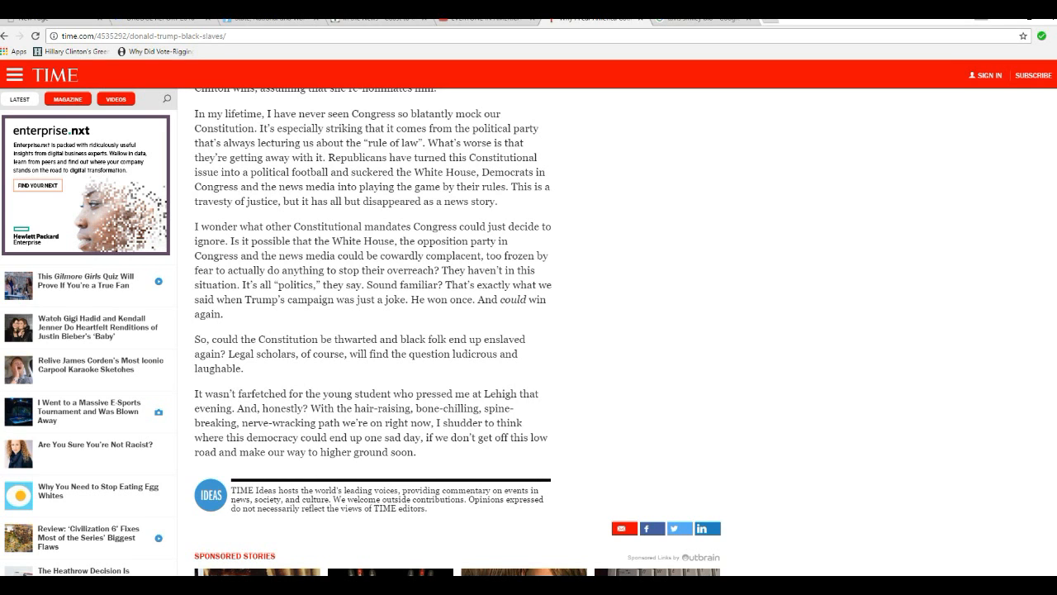
{"action": "scroll", "scroll_direction": "down", "scroll_amount": 3}
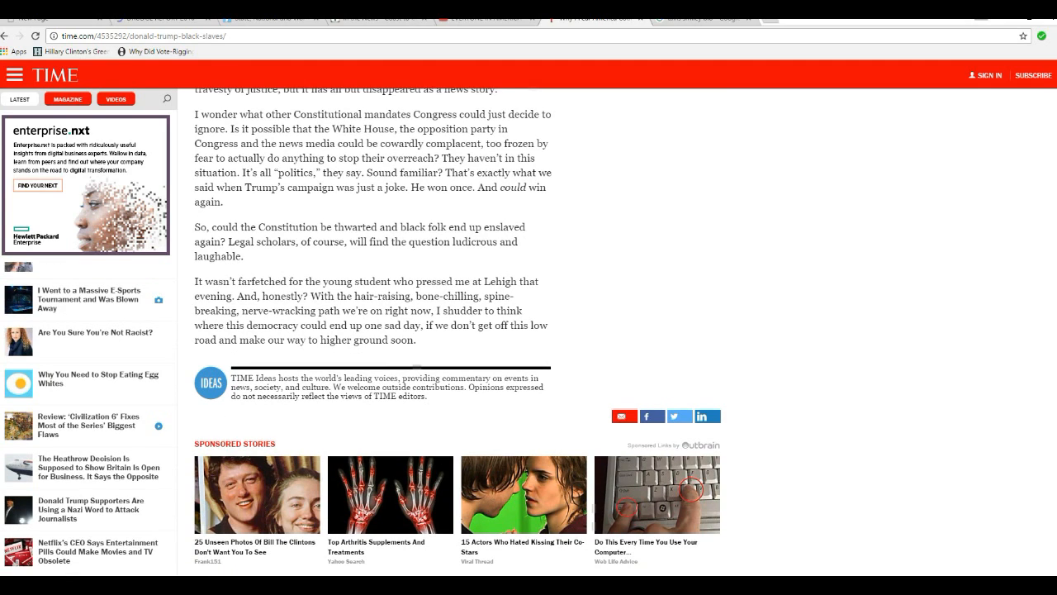